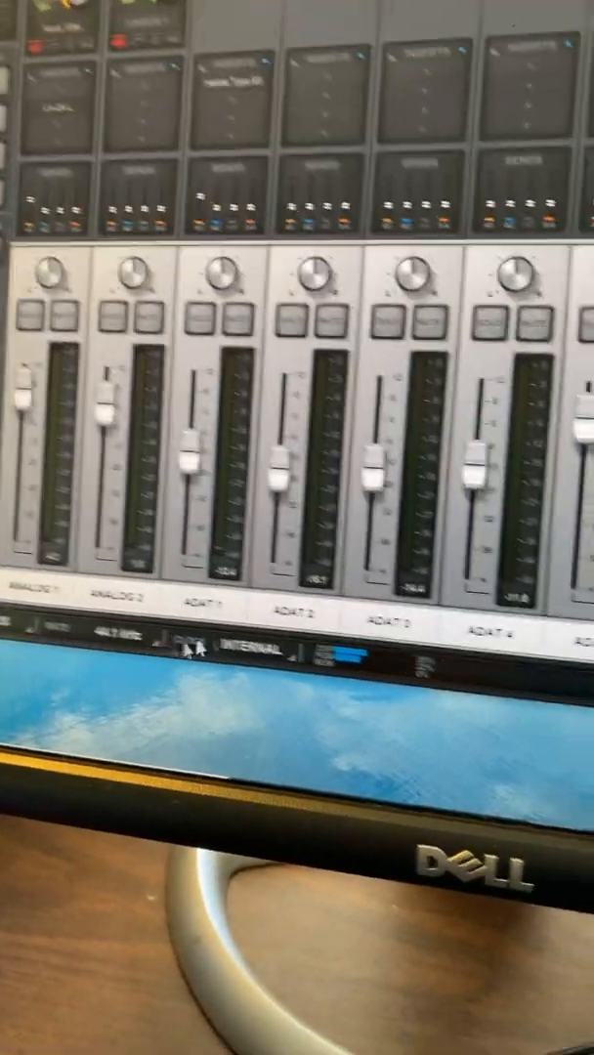
- Set the CLOCK source to ADAT, syncing at 48 kHz
{"action": "left_click", "coordinate": [234, 652]}
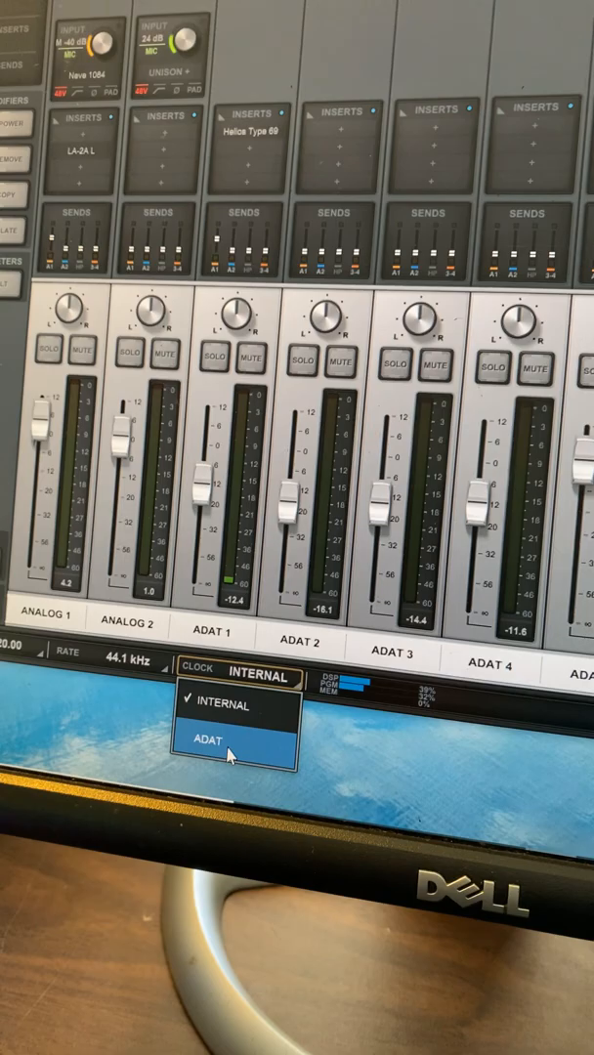
{"action": "left_click", "coordinate": [223, 739]}
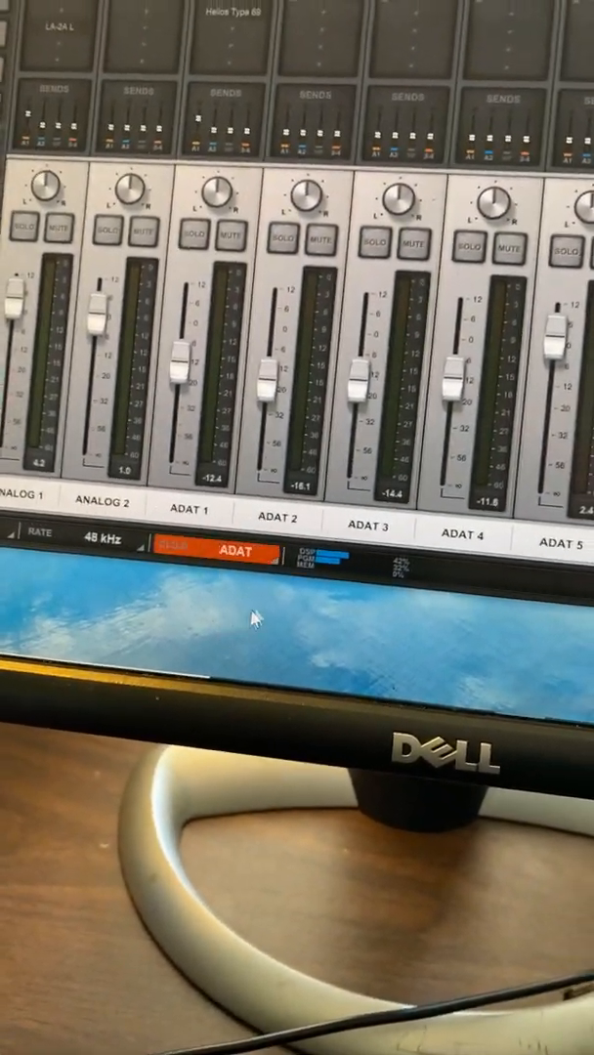
- Switch the clock to INTERNAL and back to ADAT, then show the sample rate options
{"action": "left_click", "coordinate": [225, 549]}
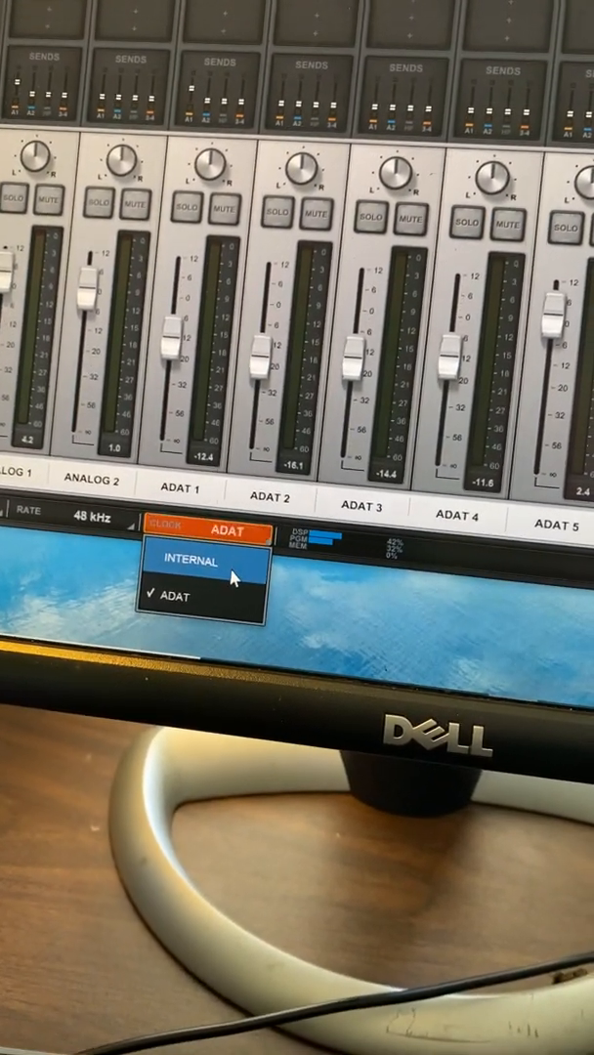
{"action": "left_click", "coordinate": [187, 559]}
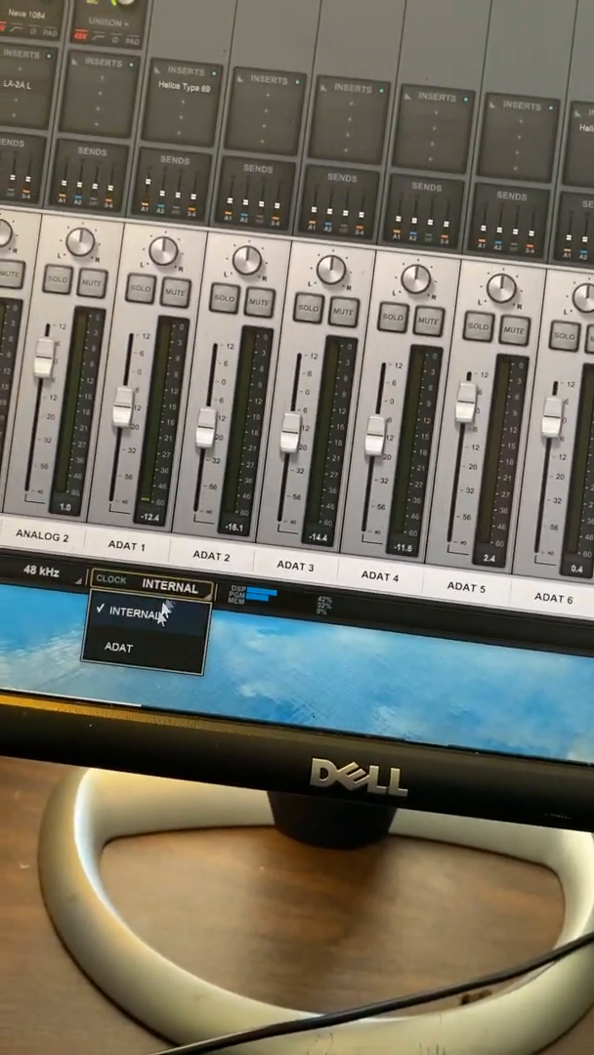
{"action": "left_click", "coordinate": [109, 651]}
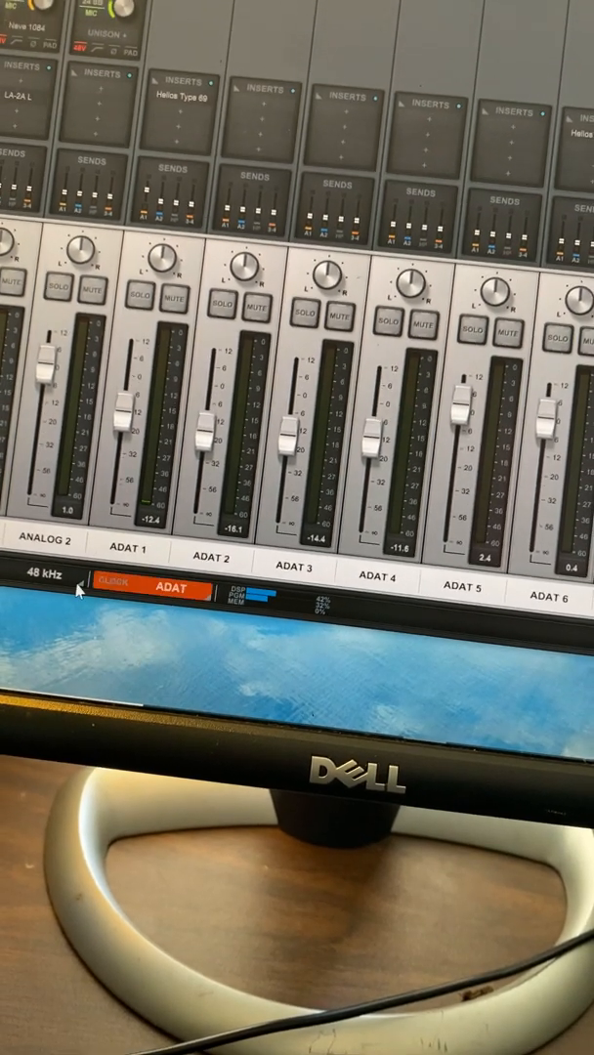
{"action": "left_click", "coordinate": [49, 576]}
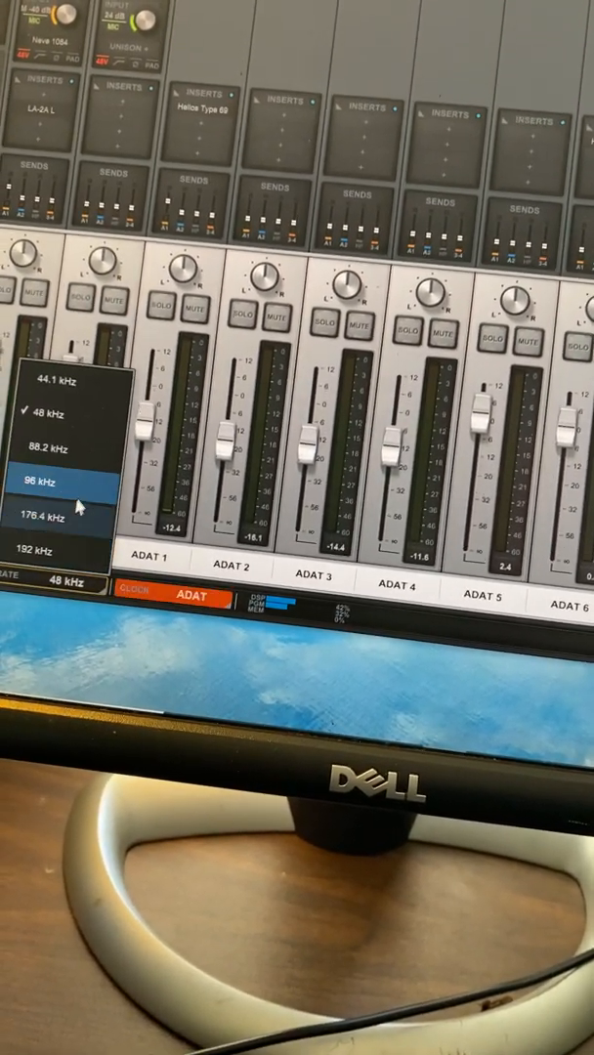